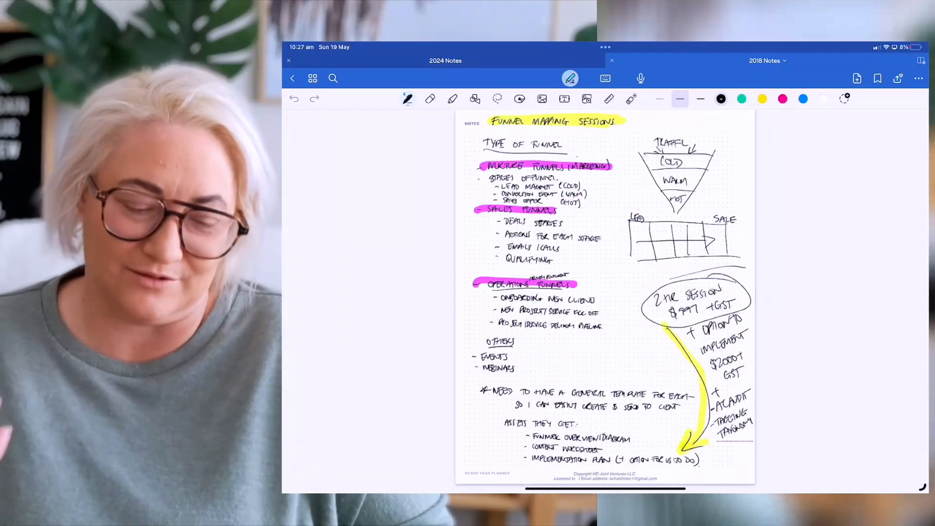
Navigate back to the Documents library and open the 2024 Notes notebook at the diagram page
click(292, 78)
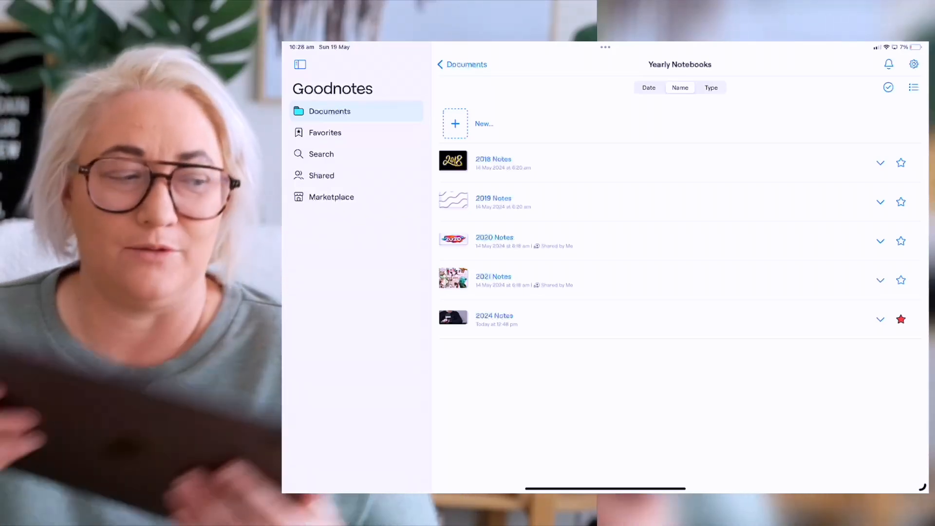
click(466, 64)
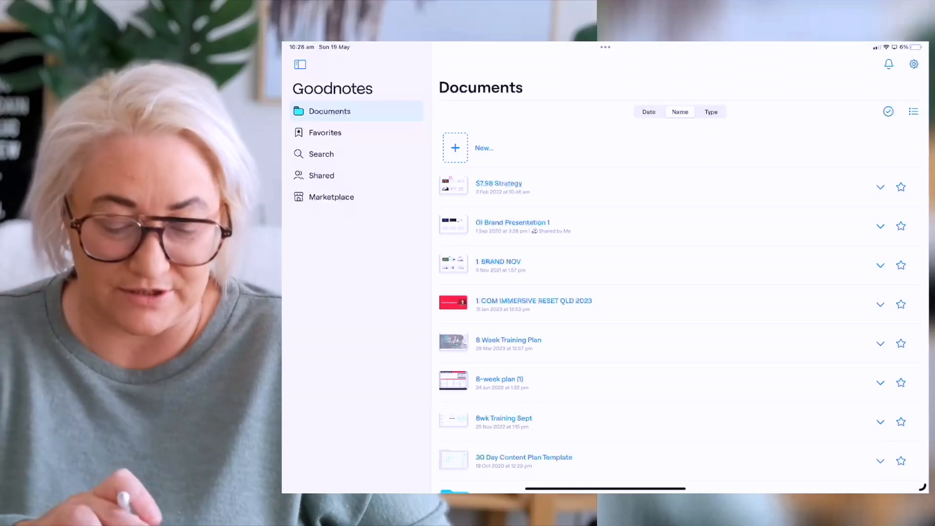
click(470, 148)
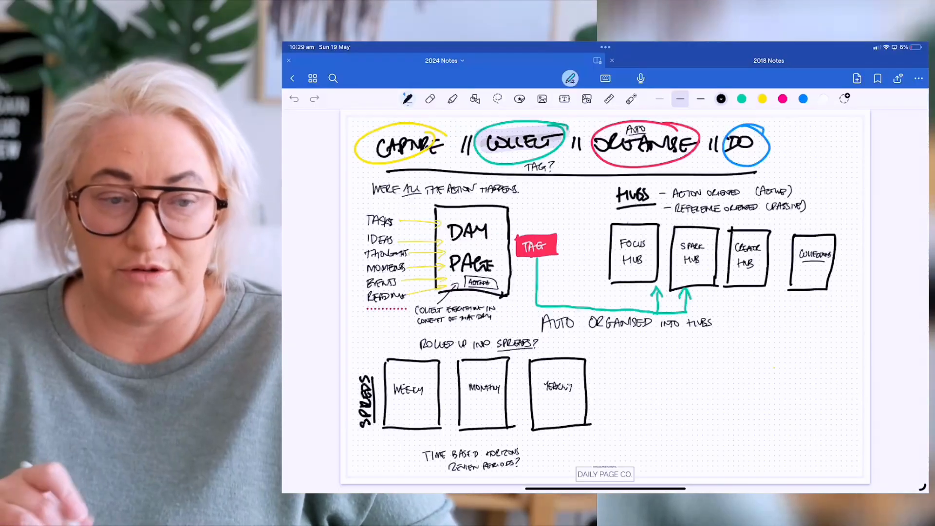
click(313, 78)
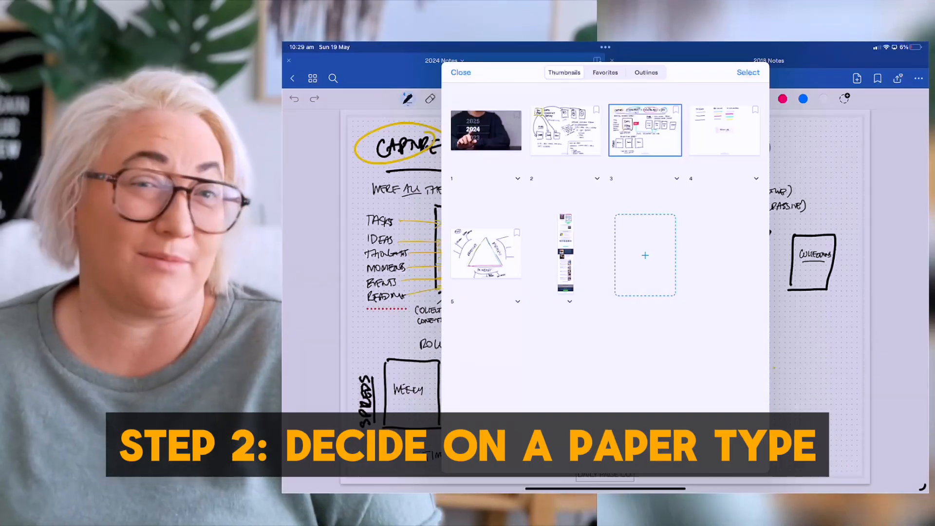
click(460, 72)
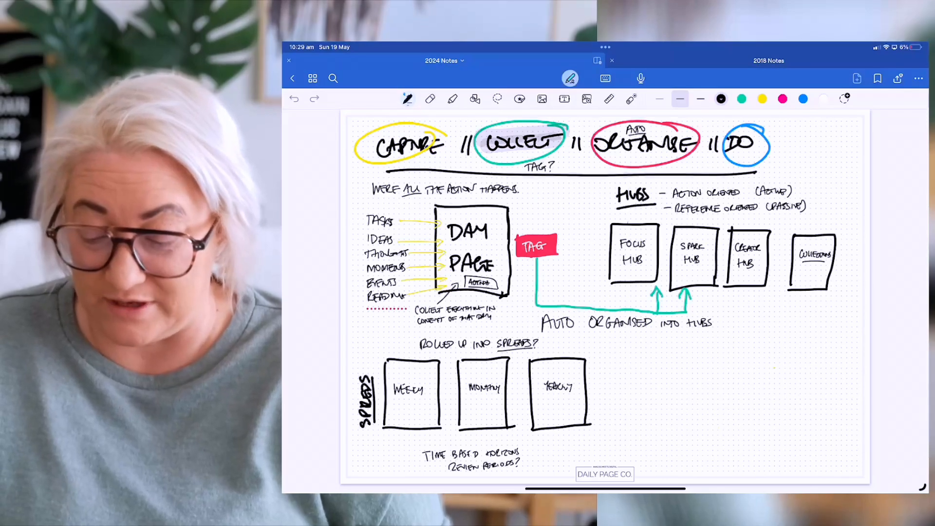
click(858, 78)
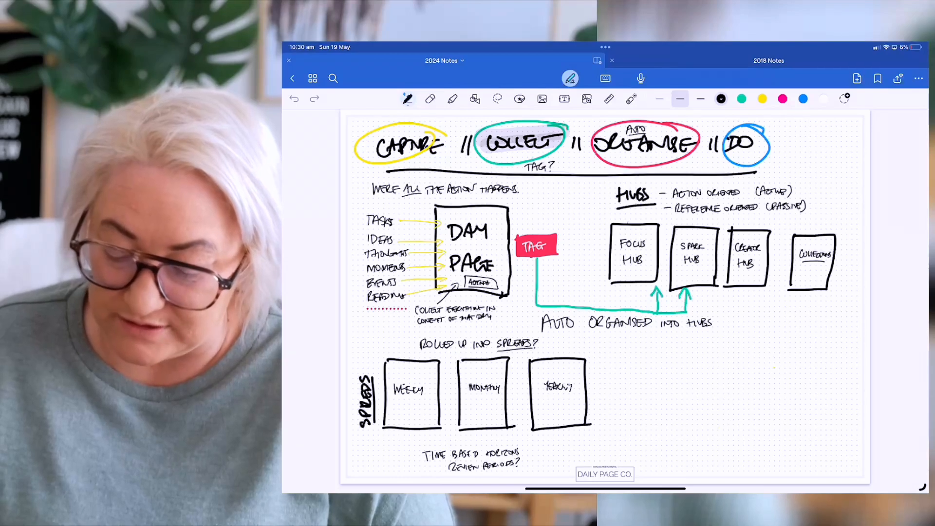
Pick pink from the full pen colour palette for outlining the Collections box
click(844, 100)
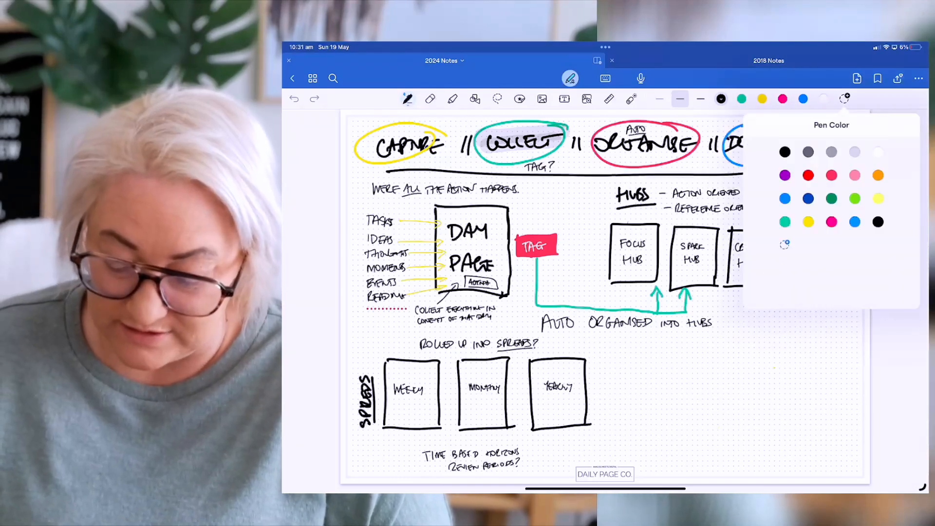
click(785, 245)
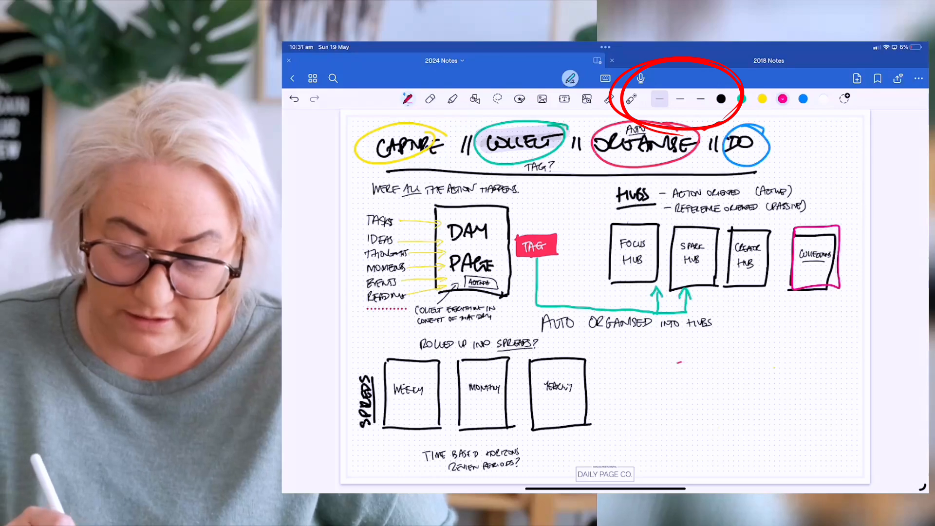
Handwrite a thinner HELLO below the bold one on the pen samples page
drag(677, 363, 784, 364)
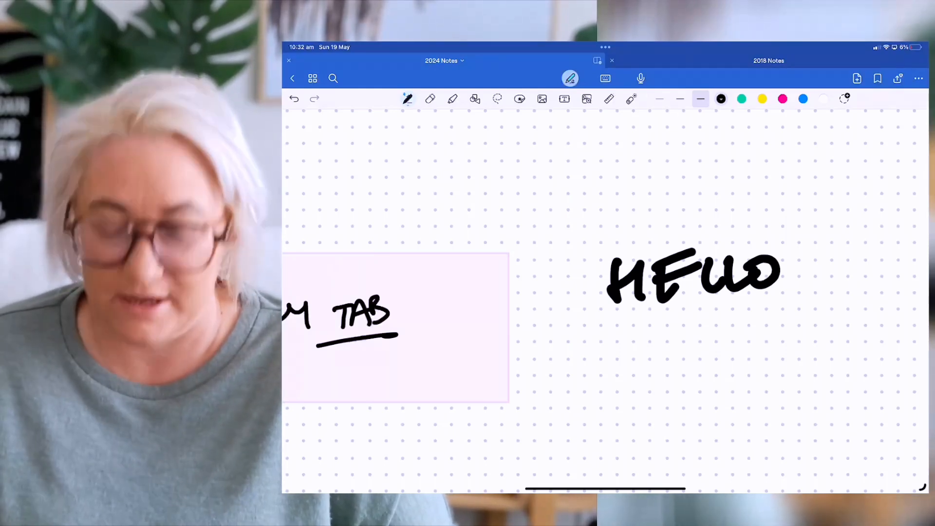
scroll(down, 3)
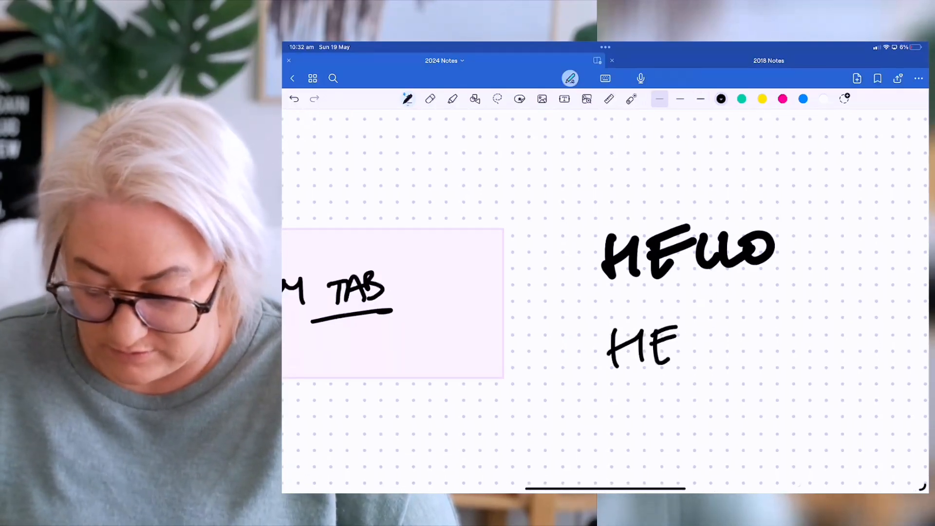
drag(680, 346, 769, 346)
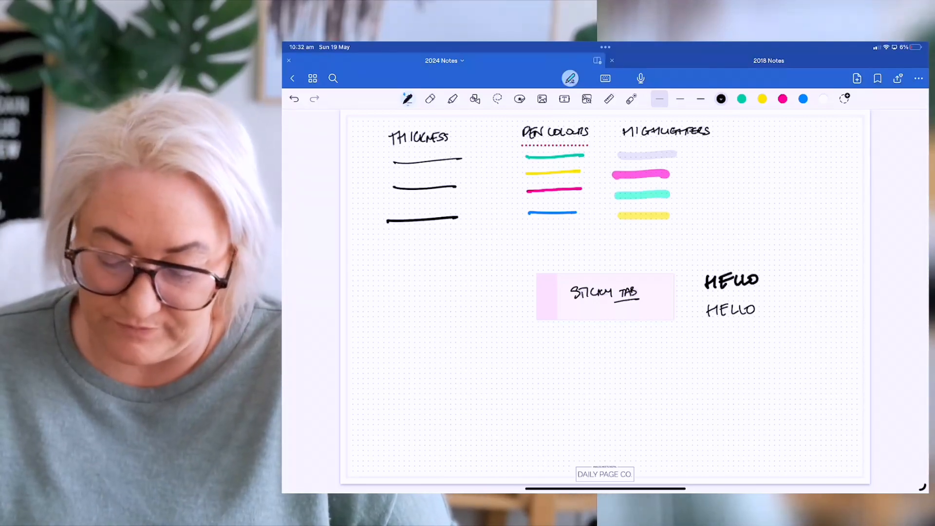
Draw crossing dotted-style strokes forming a hash in the lower right
click(659, 98)
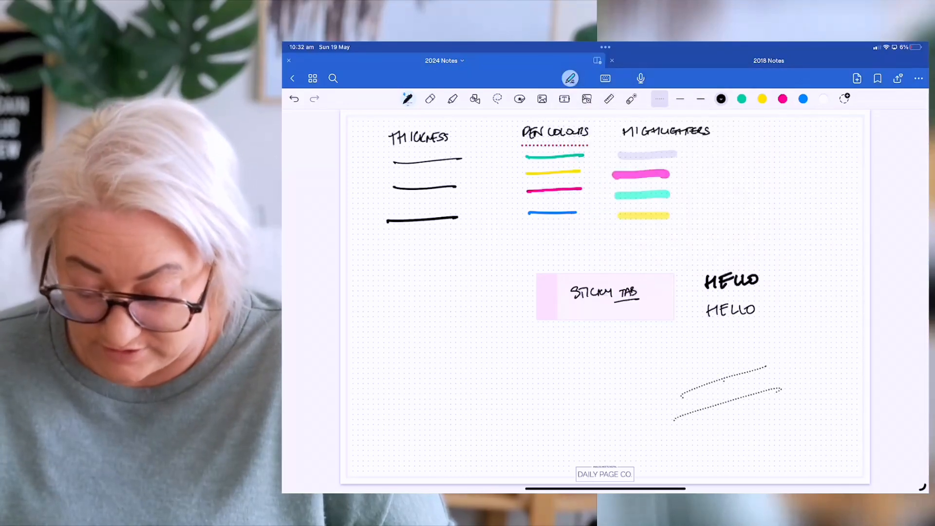
drag(716, 367, 722, 429)
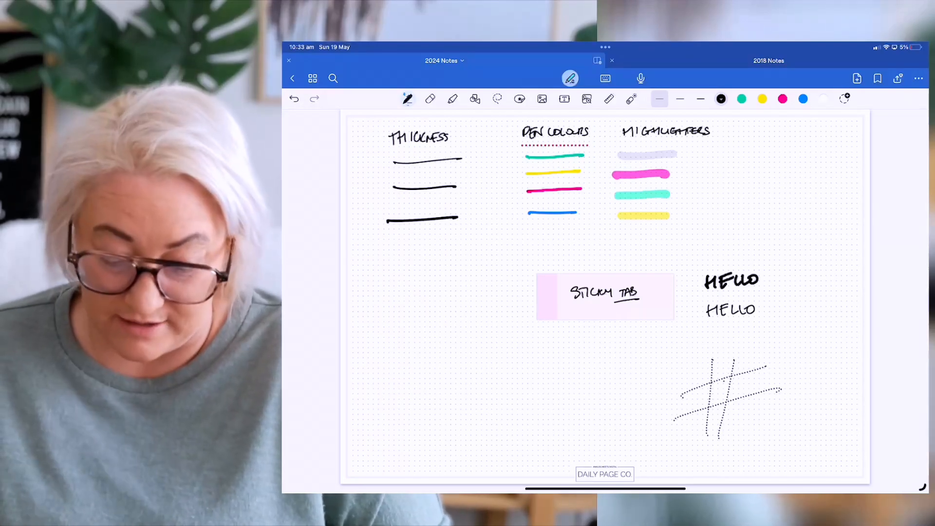
Draw turquoise, pink and yellow highlighter strokes at top right, then choose the thickest highlighter size
click(453, 99)
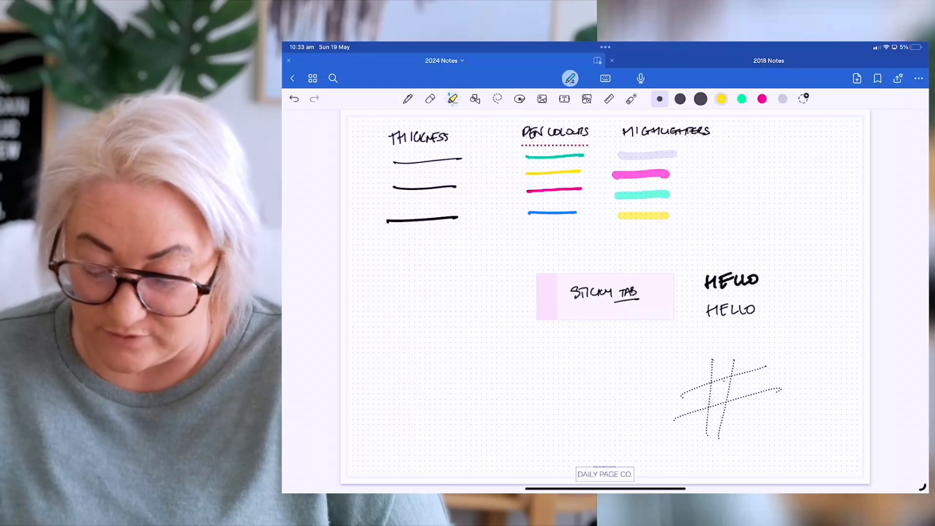
drag(725, 199, 814, 198)
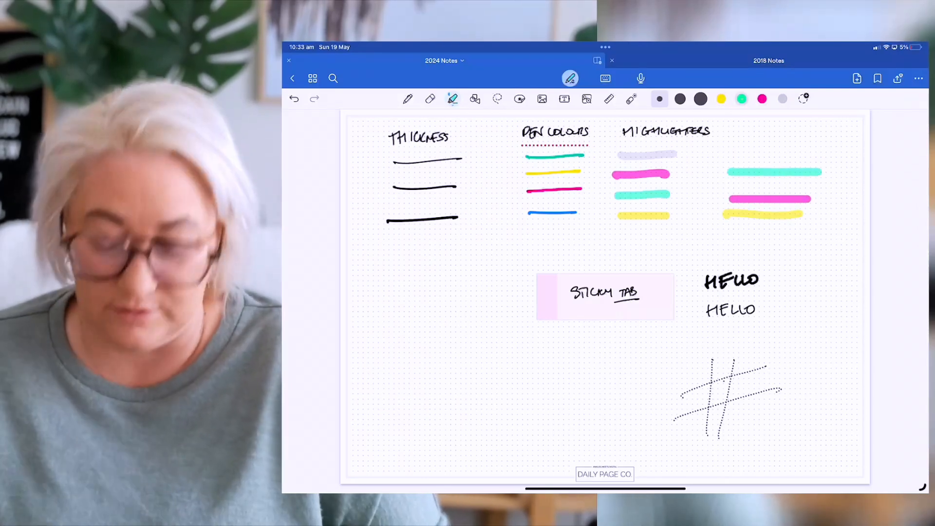
click(701, 99)
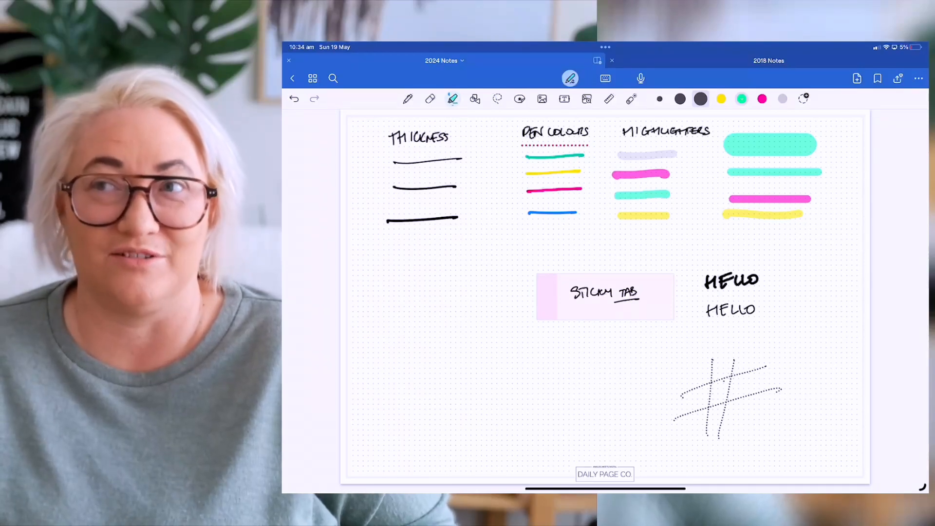
Swipe back to the day page diagram to draw pink strokes in its lower right
drag(411, 418, 506, 376)
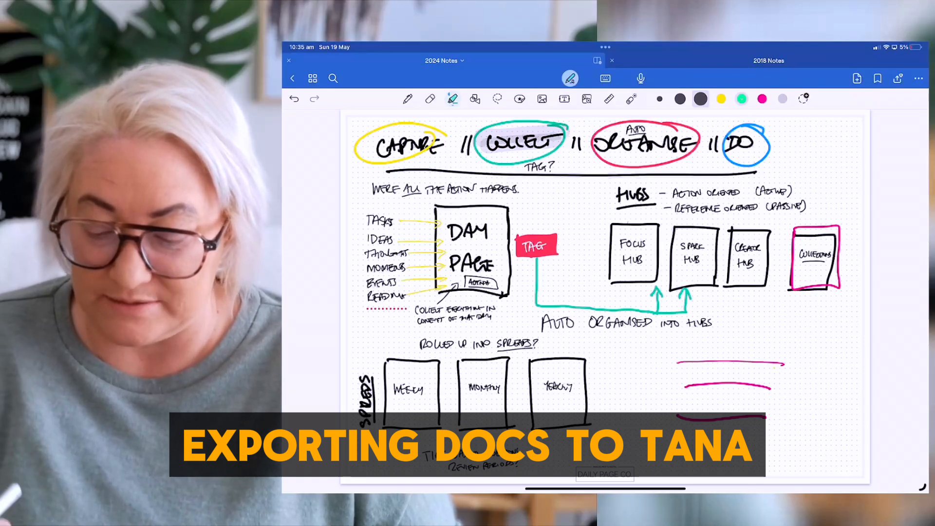
Export only the current page as an image, toggling the page background off and back on
click(897, 78)
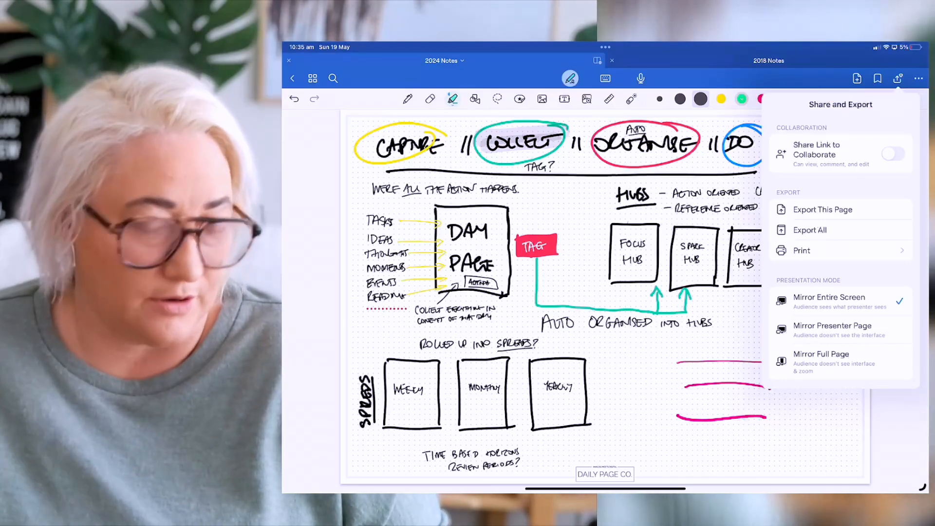
click(822, 208)
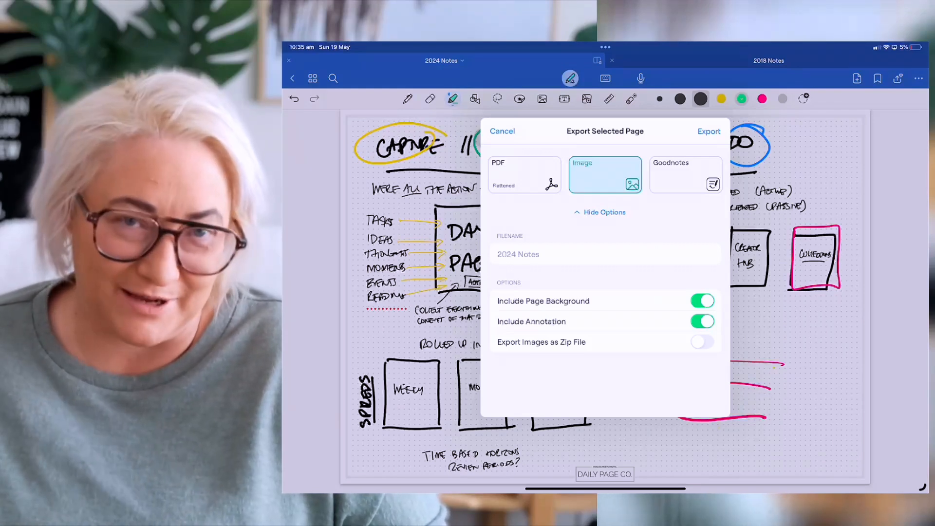
click(702, 301)
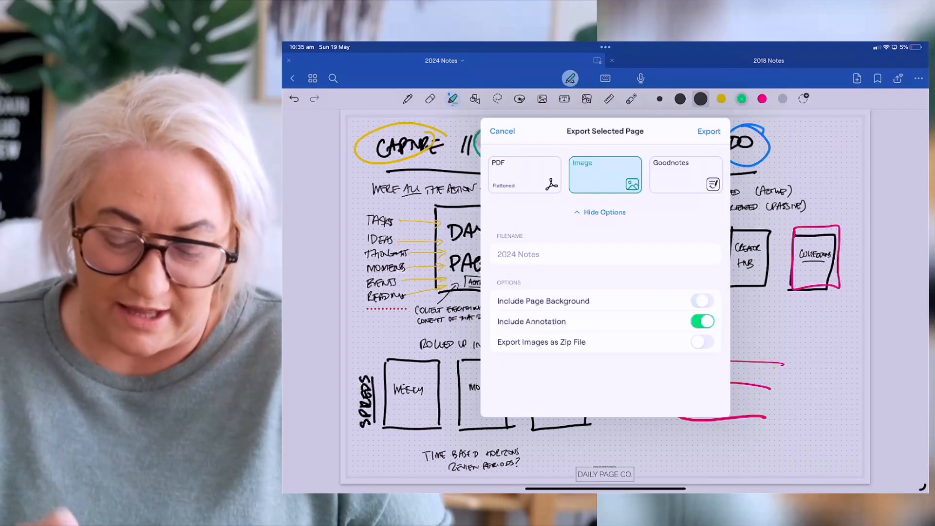
click(702, 301)
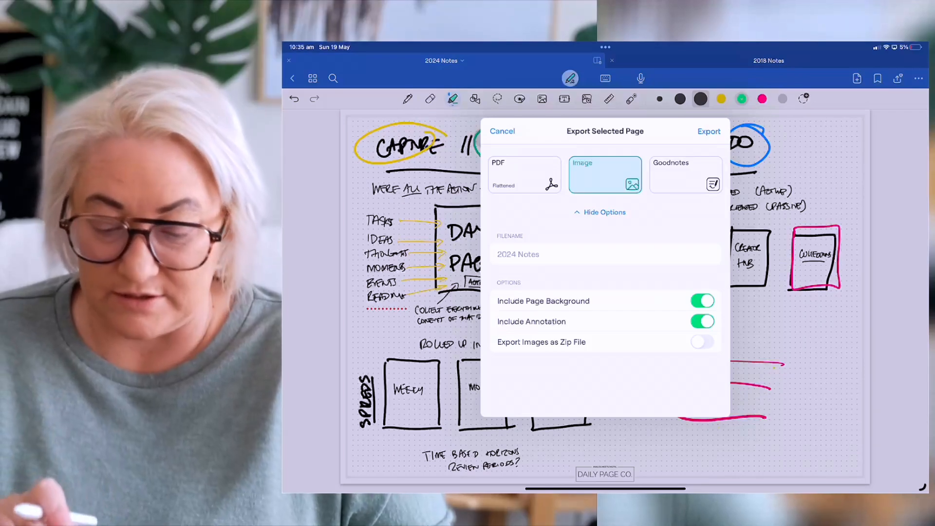
Share the exported page image to Tana and send it
click(503, 131)
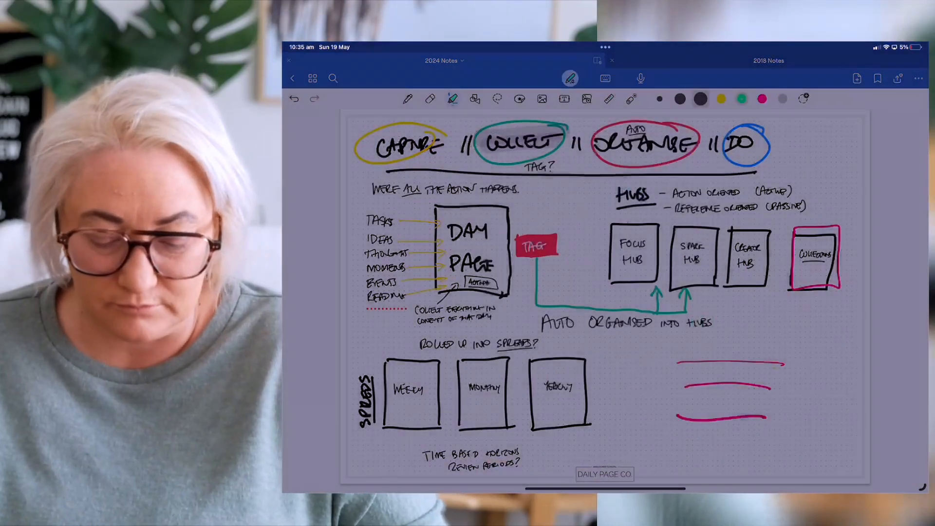
click(897, 78)
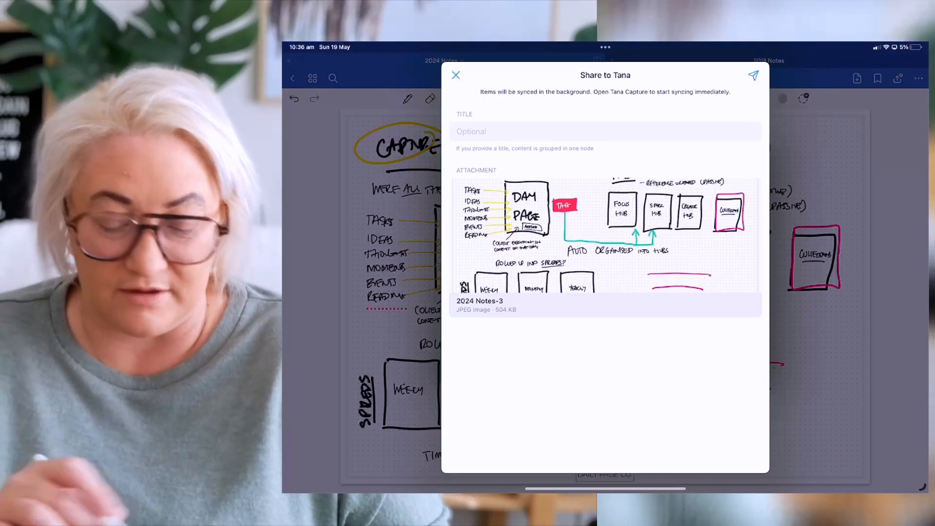
click(753, 75)
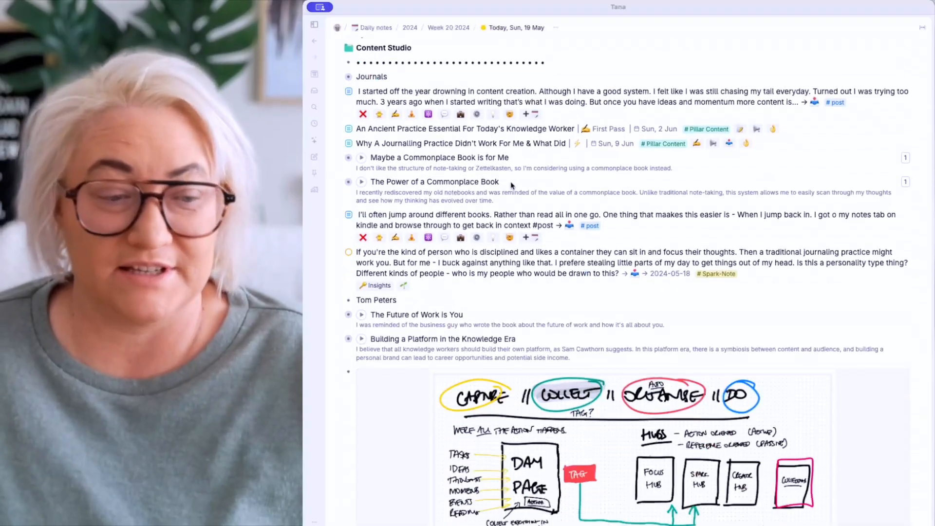
Scroll today's day page in Tana to view the imported diagram image
scroll(down, 3)
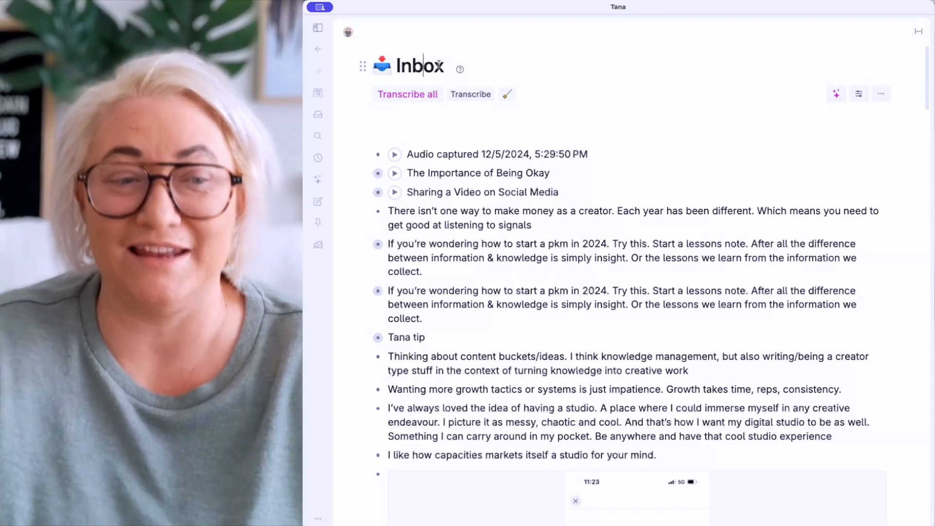
Open the Inbox node configuration, scroll to On child added and start a blank entry below Move All
click(426, 65)
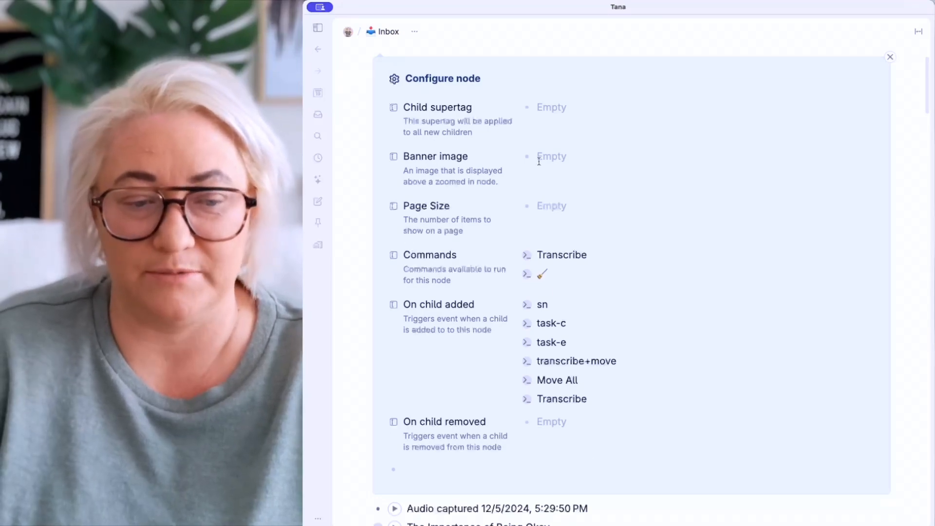
scroll(down, 3)
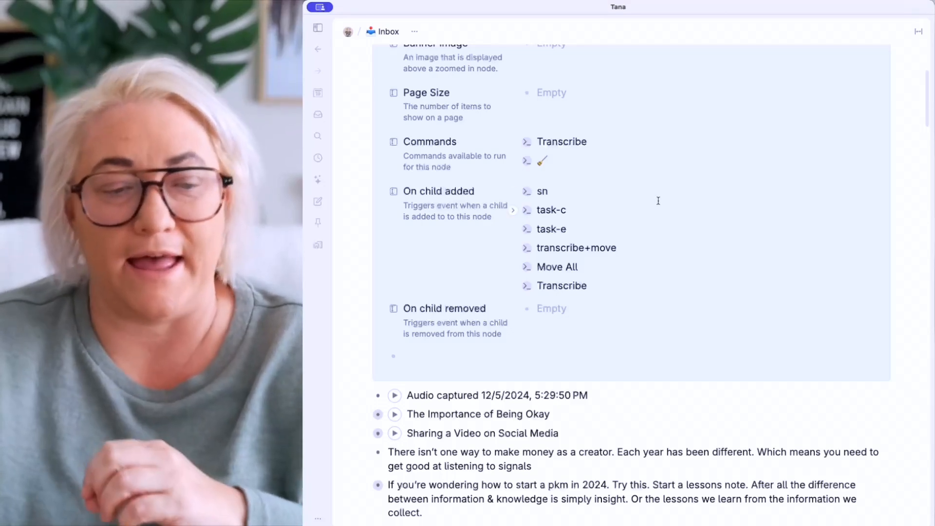
scroll(down, 3)
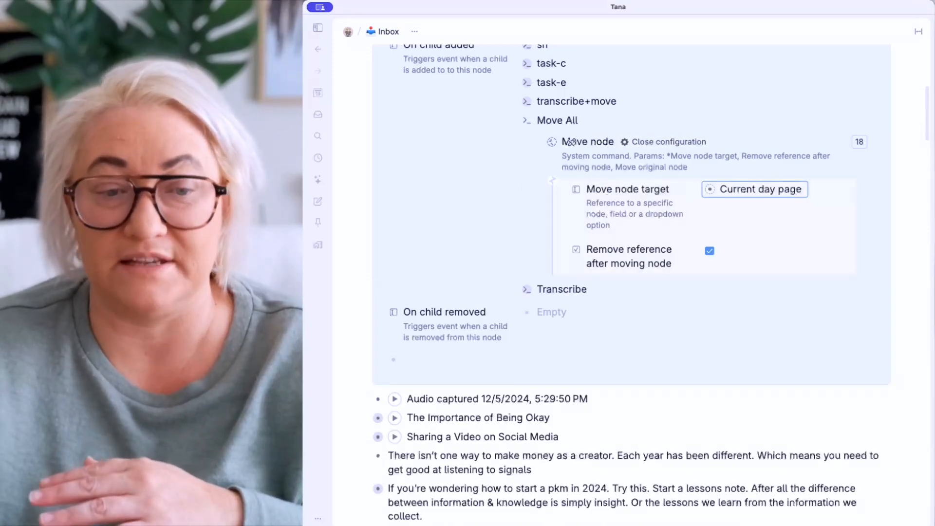
double_click(586, 141)
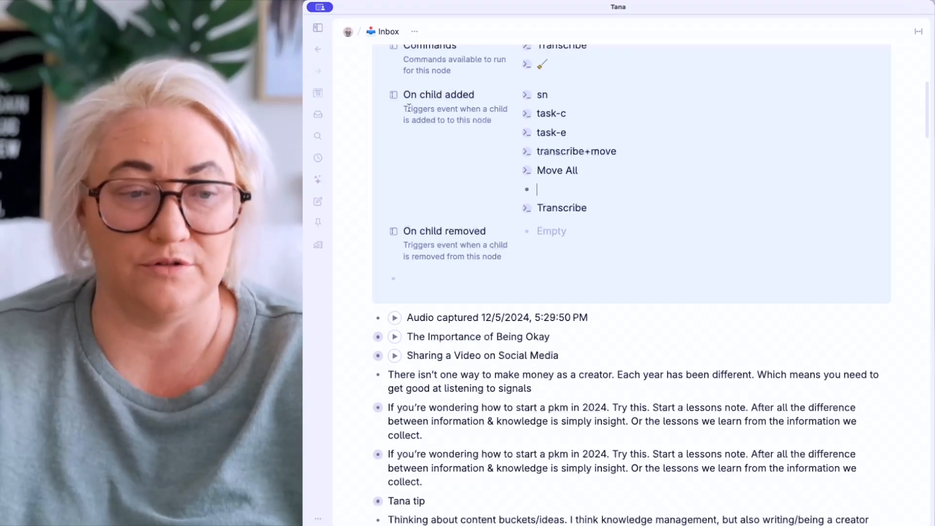
text(Move All)
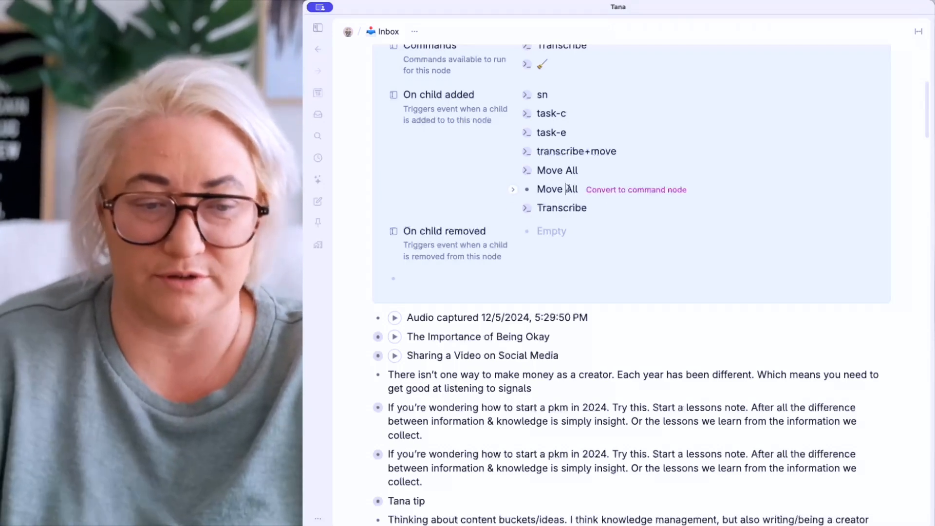
text(Skil The Inbox)
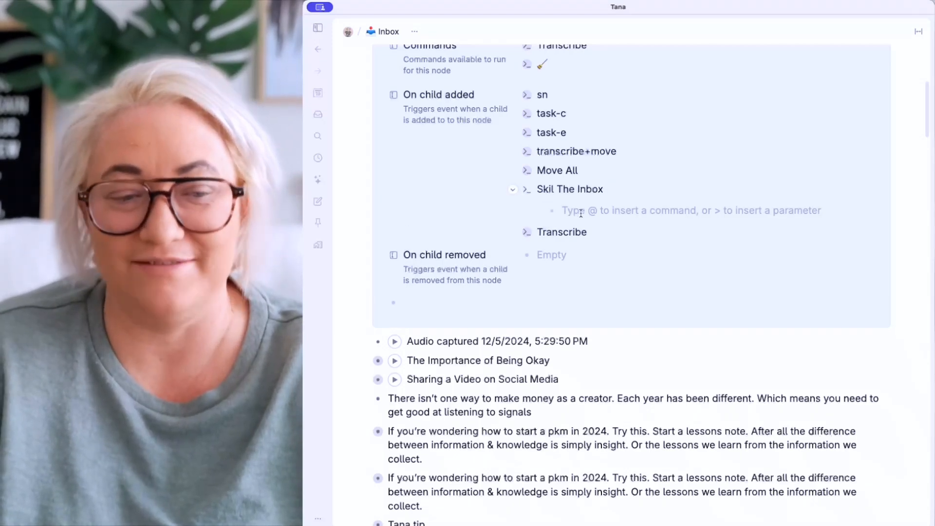
text(@mov)
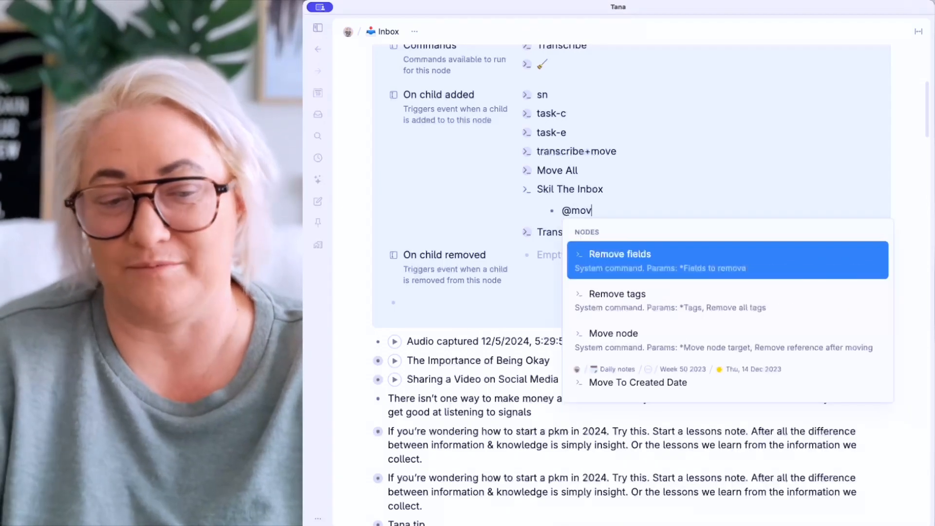
click(613, 333)
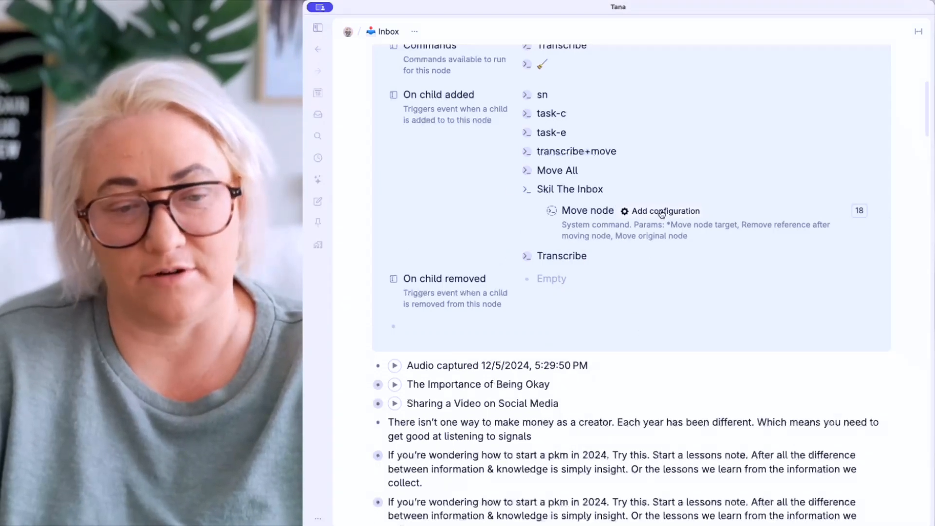
Set the Move node command's target to Current day page
click(666, 210)
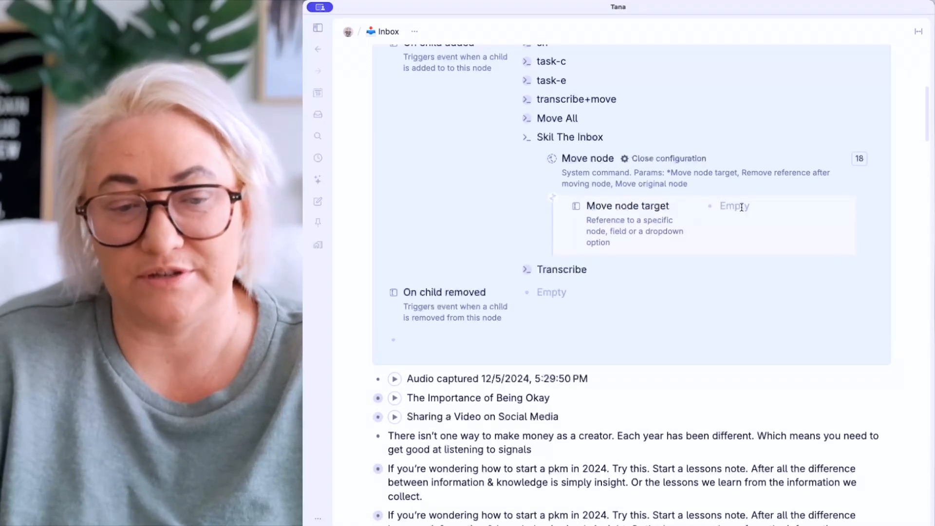
click(733, 205)
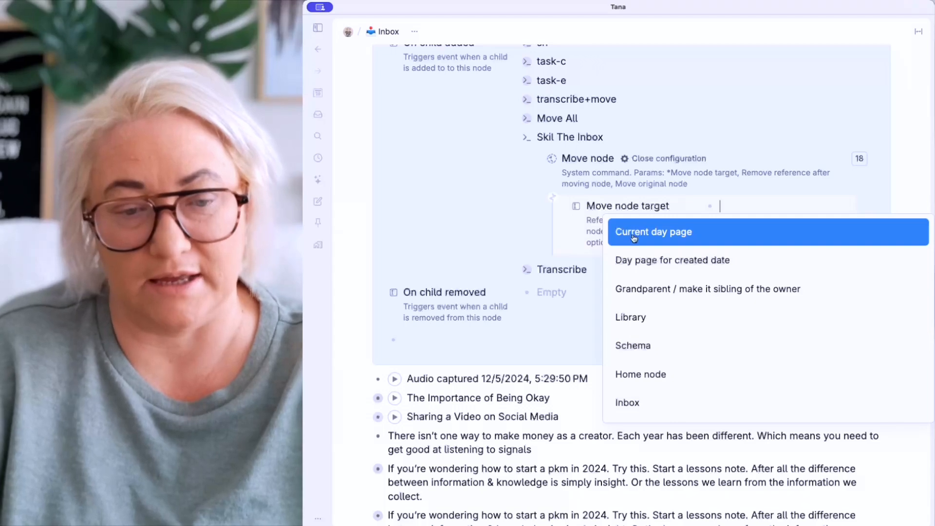
mouse_move(655, 249)
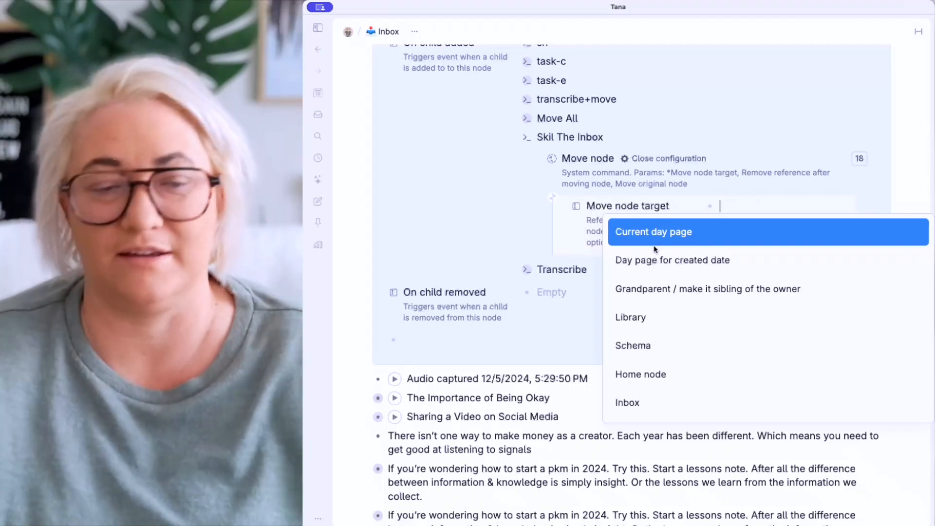
click(653, 232)
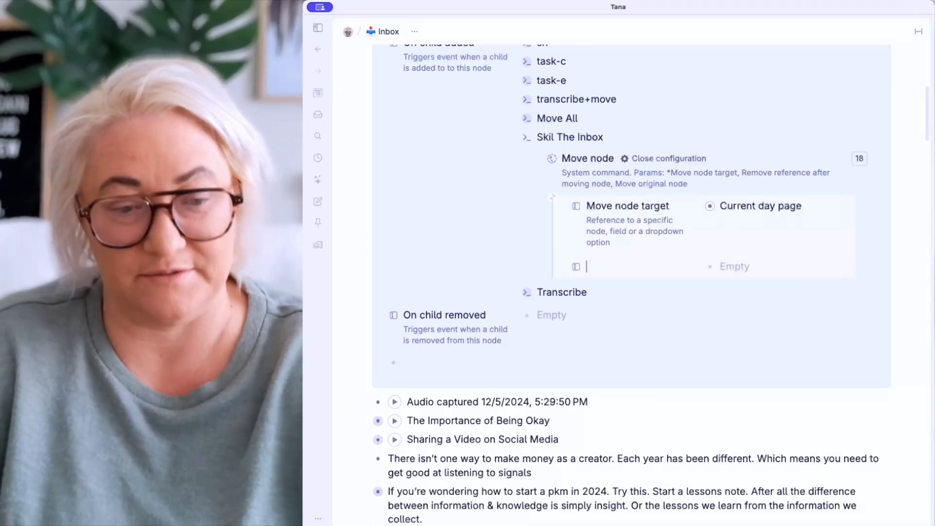
Add the 'Remove reference after moving node' parameter, leave it enabled, and collapse the command's details
text(remov)
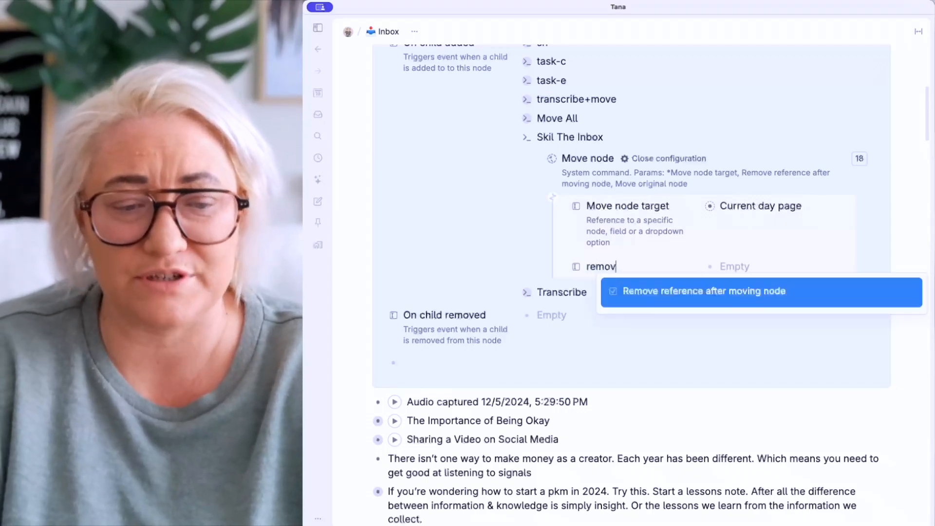
click(708, 291)
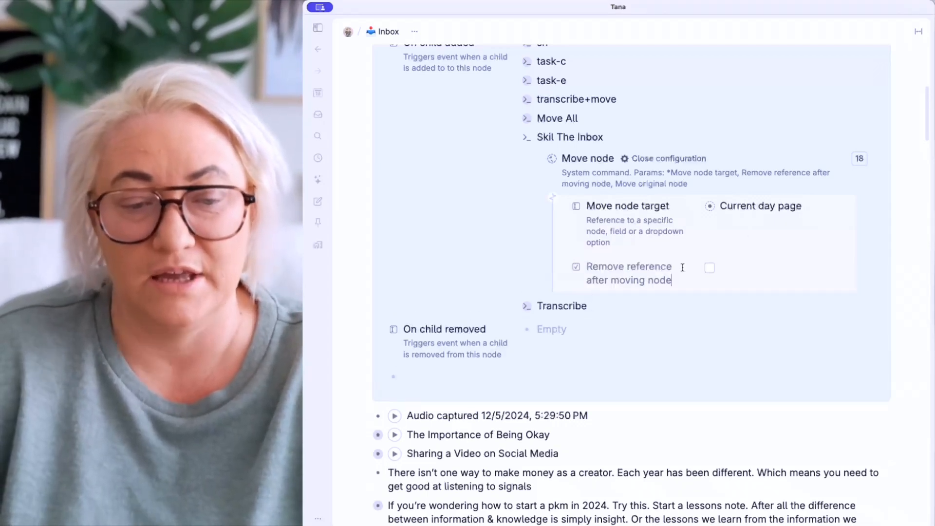
click(709, 267)
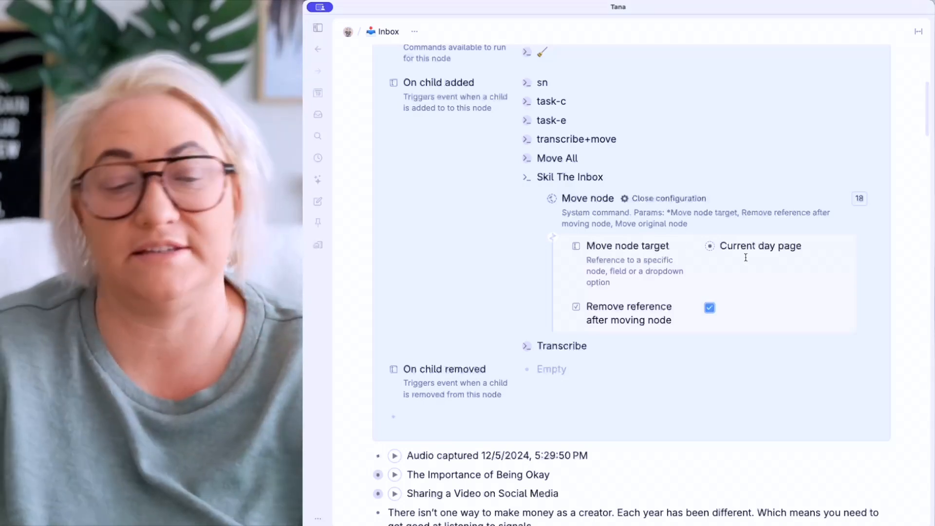
click(710, 307)
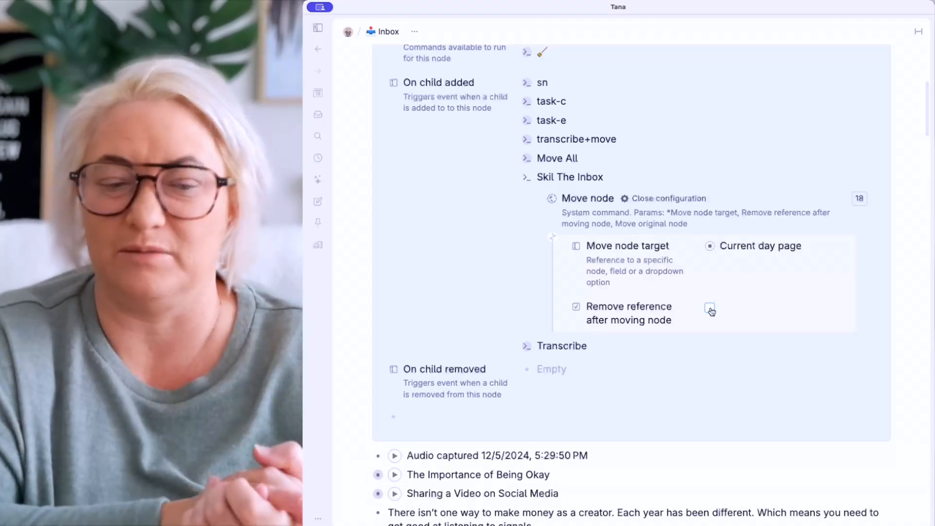
click(709, 308)
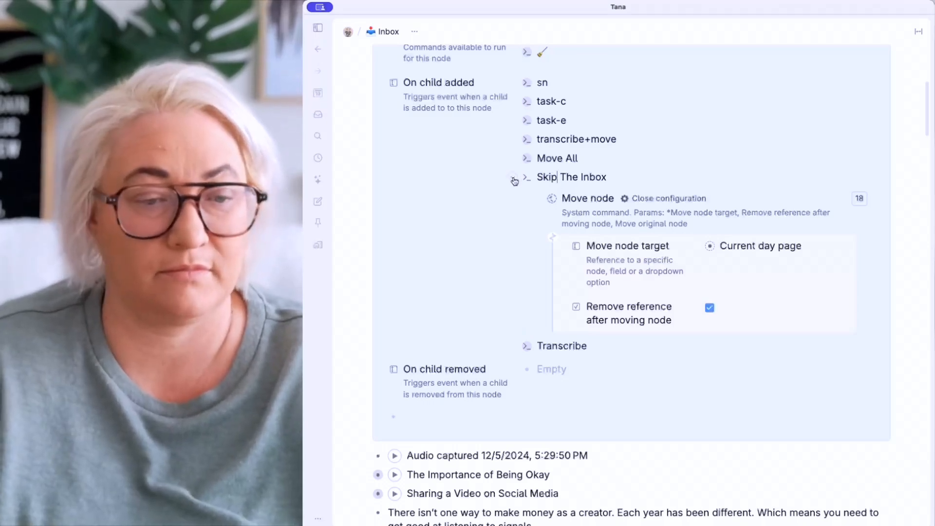
click(514, 182)
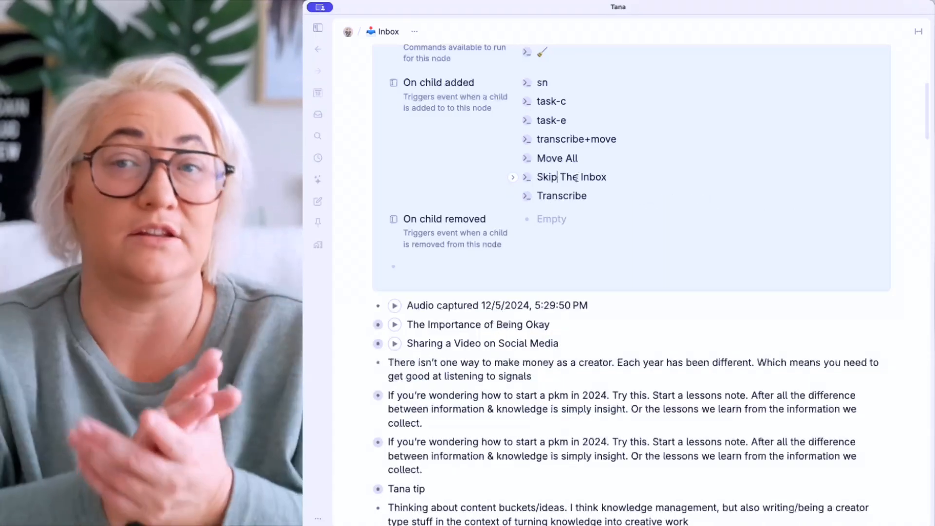